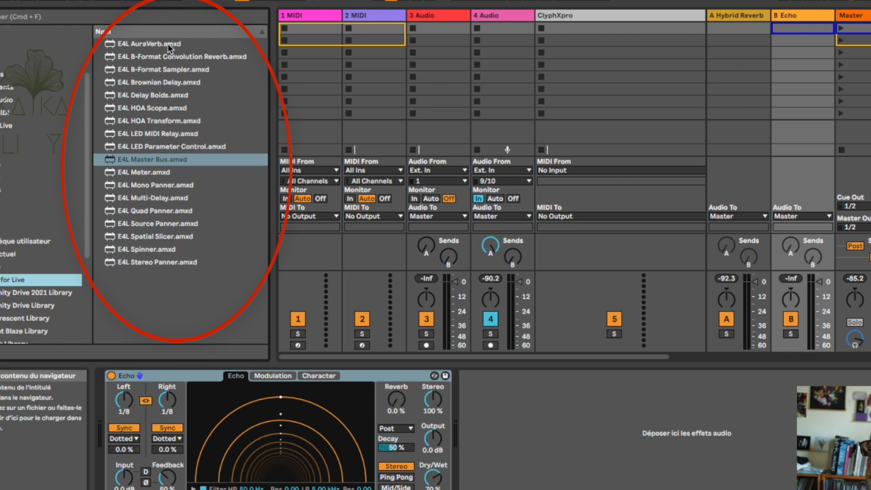
{"action": "mouse_move", "coordinate": [158, 267]}
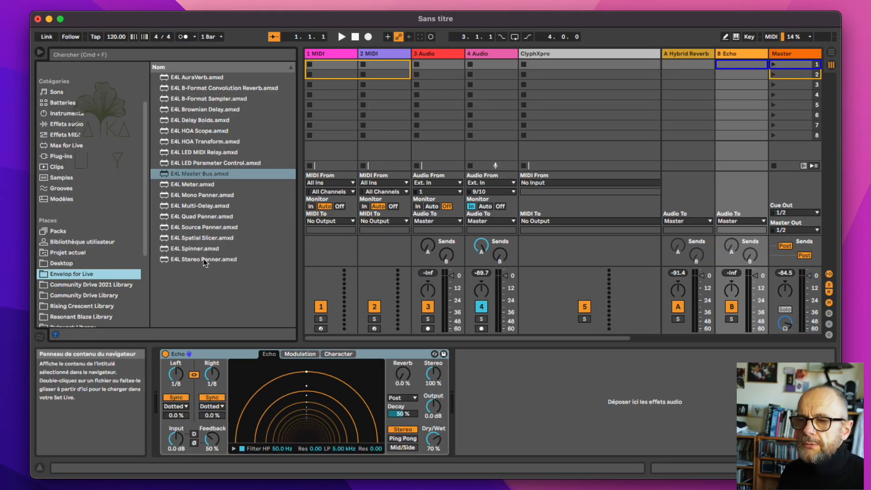
{"action": "mouse_move", "coordinate": [209, 168]}
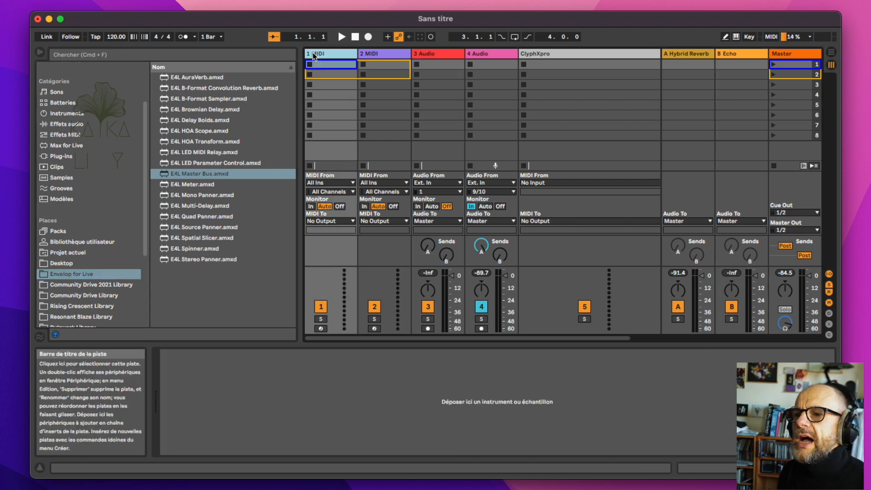
{"action": "mouse_move", "coordinate": [62, 103]}
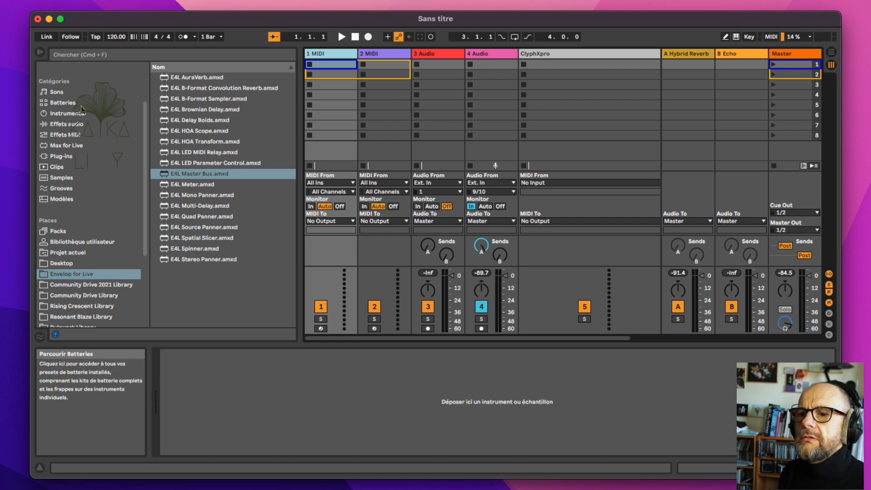
Browse the Lone Forest Library Samples folder, then return to the Envelop for Live devices.
{"action": "scroll", "scroll_direction": "down", "scroll_amount": 3}
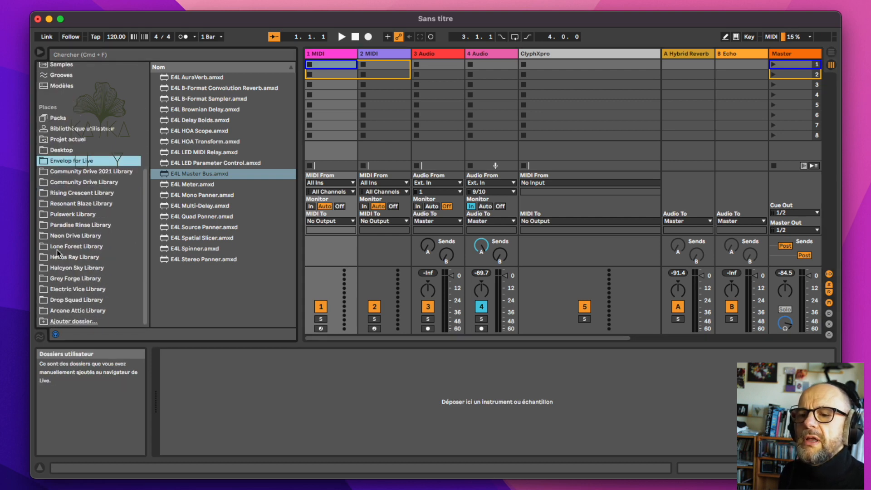
{"action": "left_click", "coordinate": [76, 246]}
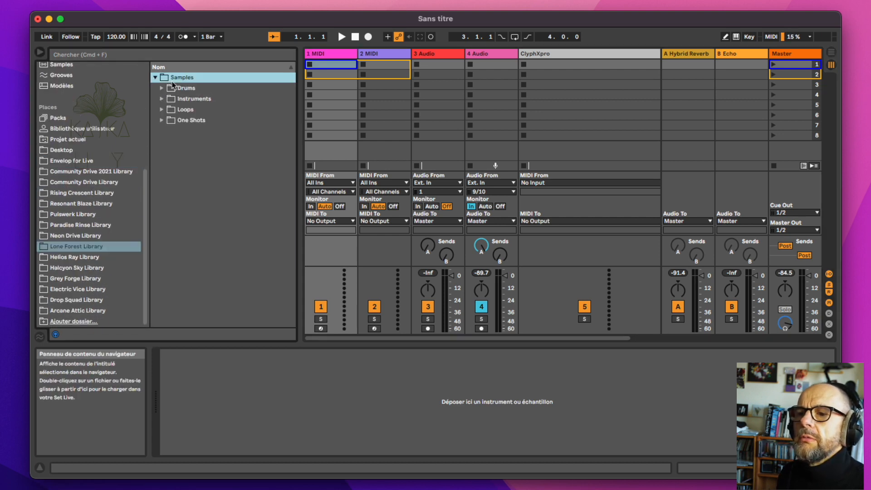
{"action": "left_click", "coordinate": [161, 109]}
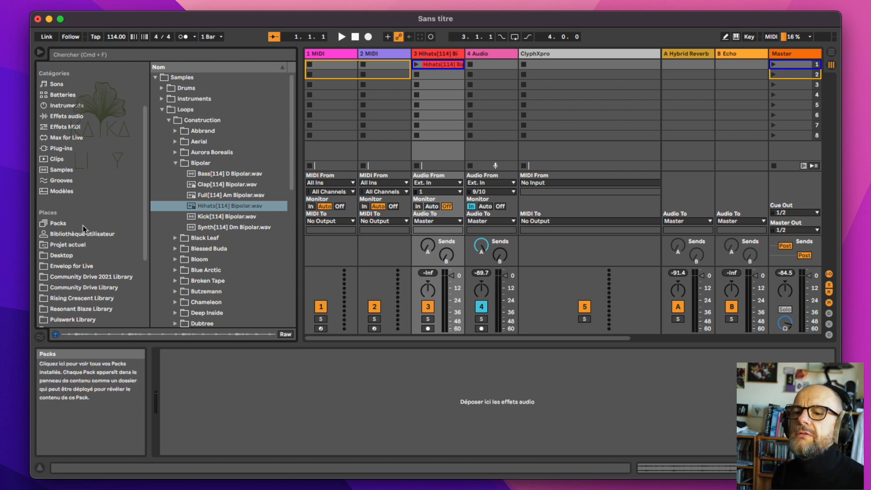
{"action": "left_click", "coordinate": [71, 265]}
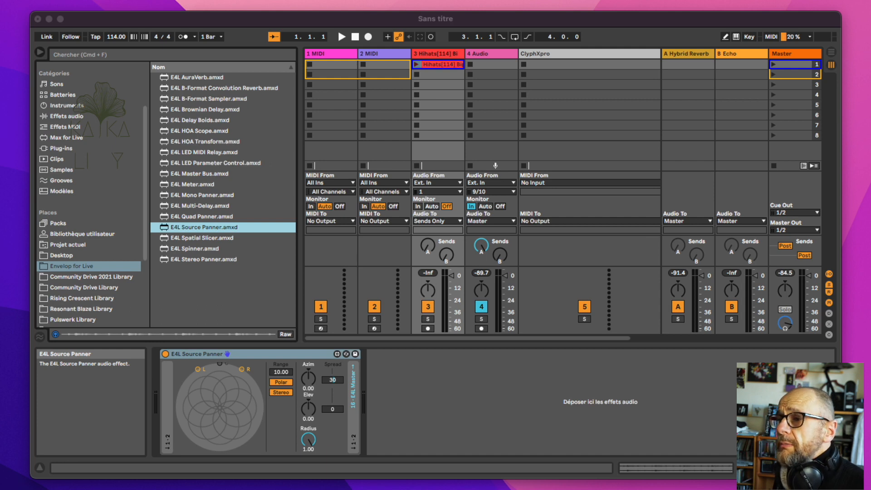
{"action": "mouse_move", "coordinate": [657, 54]}
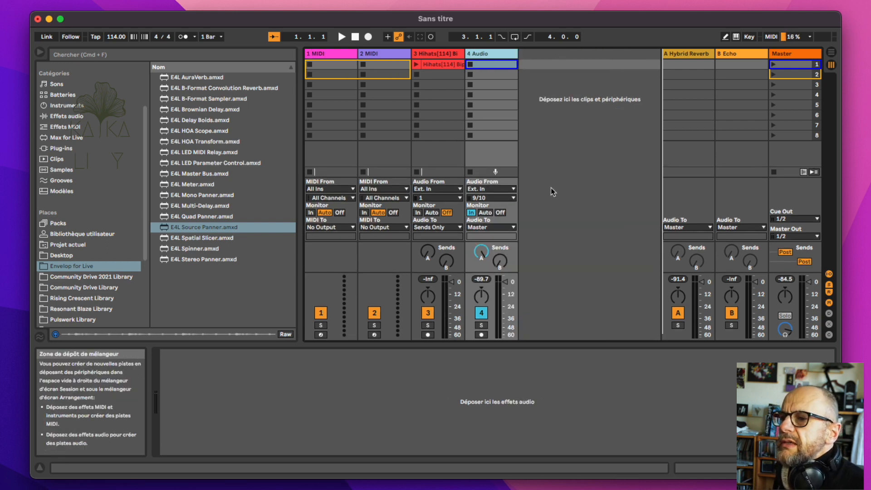
Select the ClyphXpro track for removal from the set.
{"action": "left_click", "coordinate": [491, 65]}
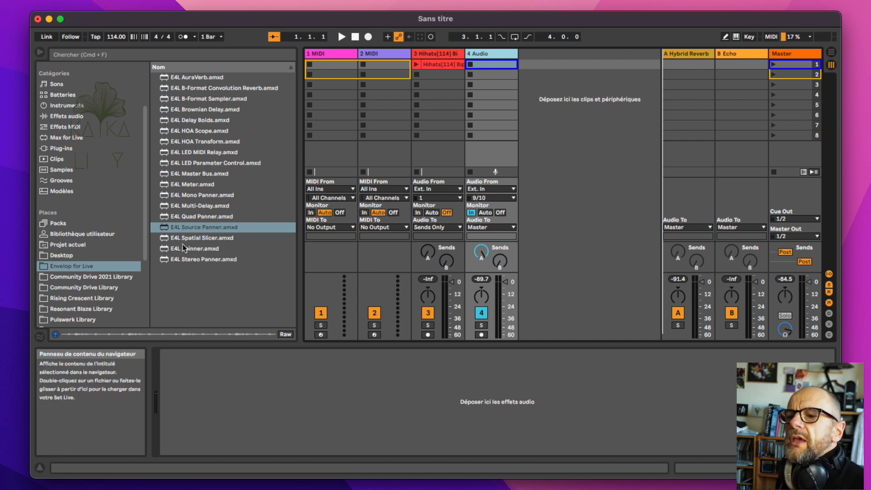
{"action": "mouse_move", "coordinate": [220, 150]}
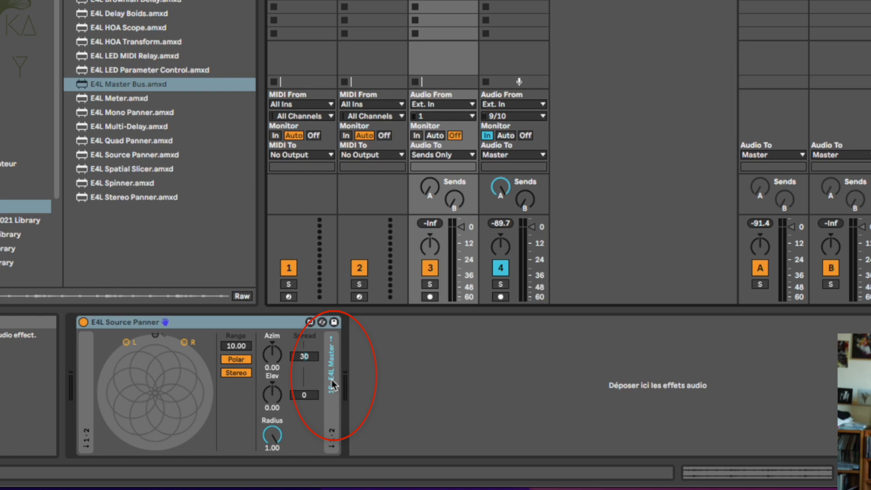
{"action": "mouse_move", "coordinate": [334, 386]}
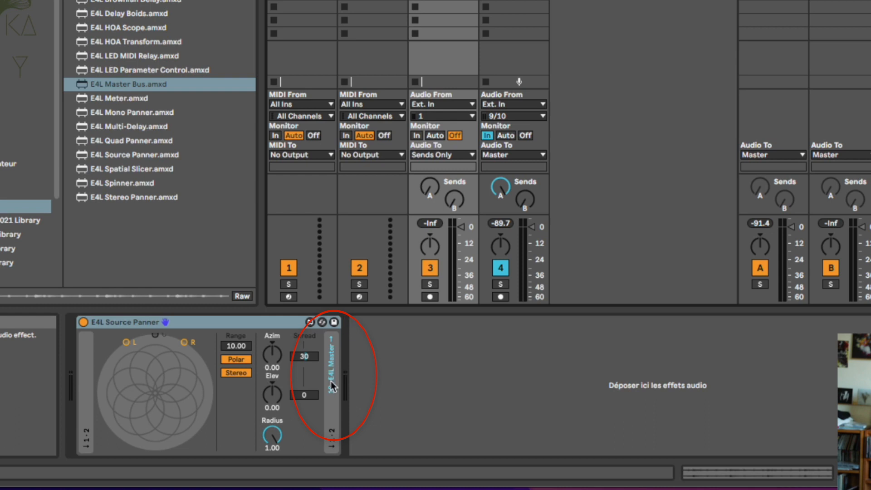
{"action": "mouse_move", "coordinate": [345, 399]}
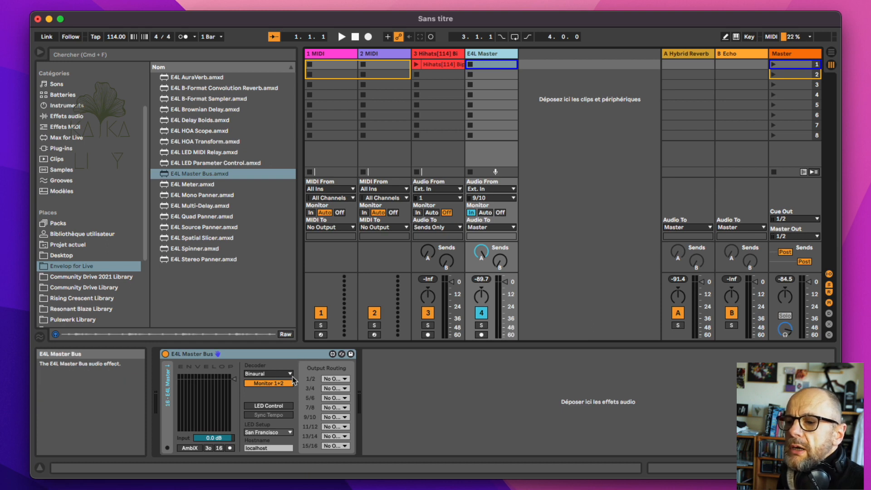
{"action": "mouse_move", "coordinate": [261, 379]}
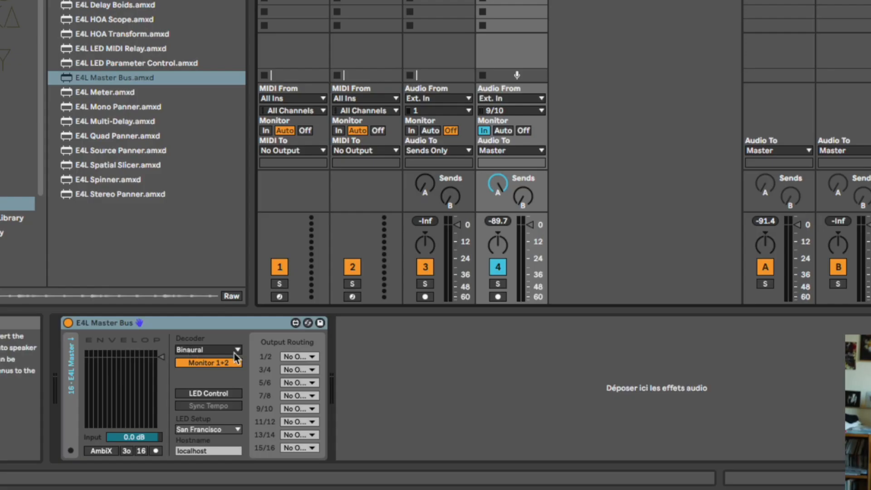
{"action": "mouse_move", "coordinate": [256, 384]}
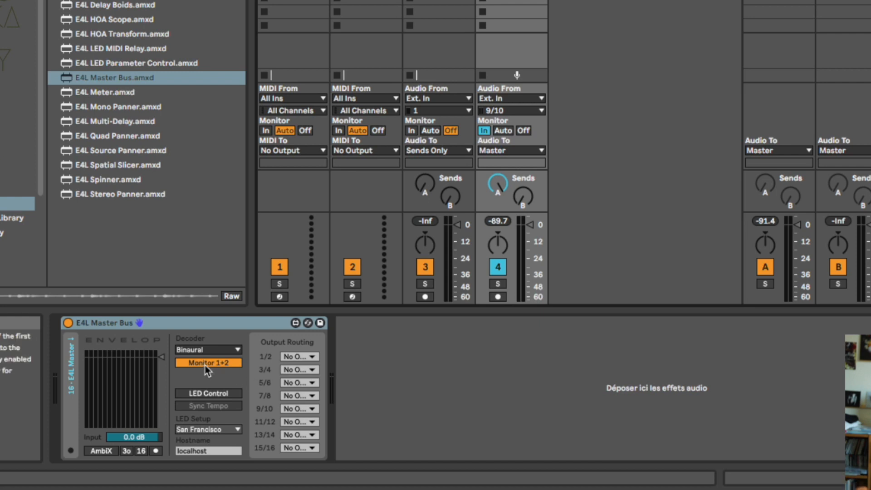
{"action": "mouse_move", "coordinate": [237, 383]}
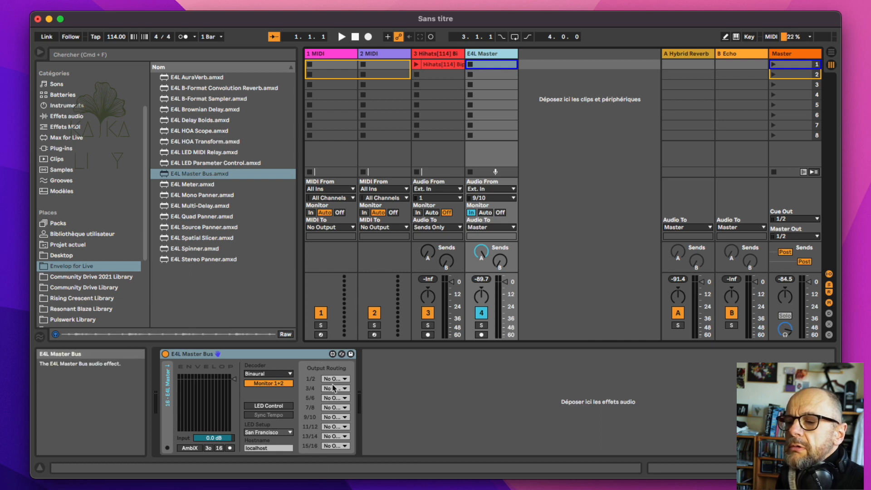
{"action": "mouse_move", "coordinate": [184, 363]}
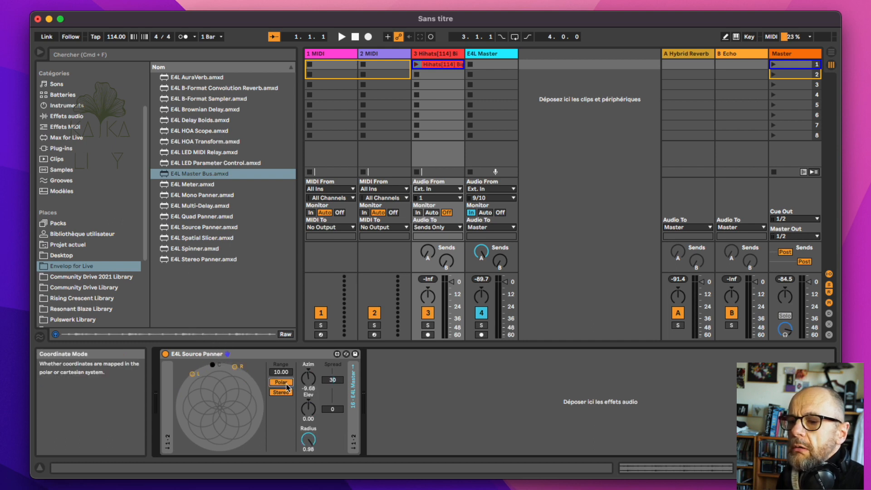
Toggle the Source Panner to XYZ and back to Polar, then place the source straight ahead.
{"action": "left_click", "coordinate": [281, 381]}
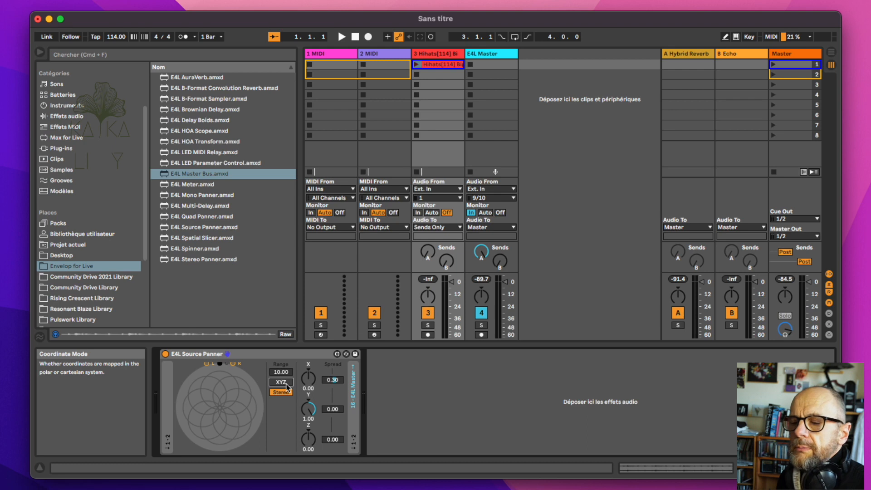
{"action": "left_click", "coordinate": [280, 381]}
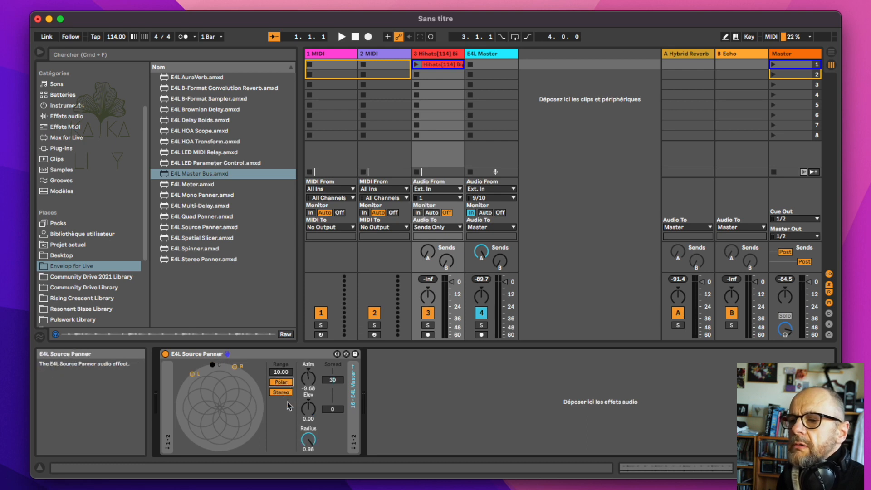
{"action": "mouse_move", "coordinate": [223, 374]}
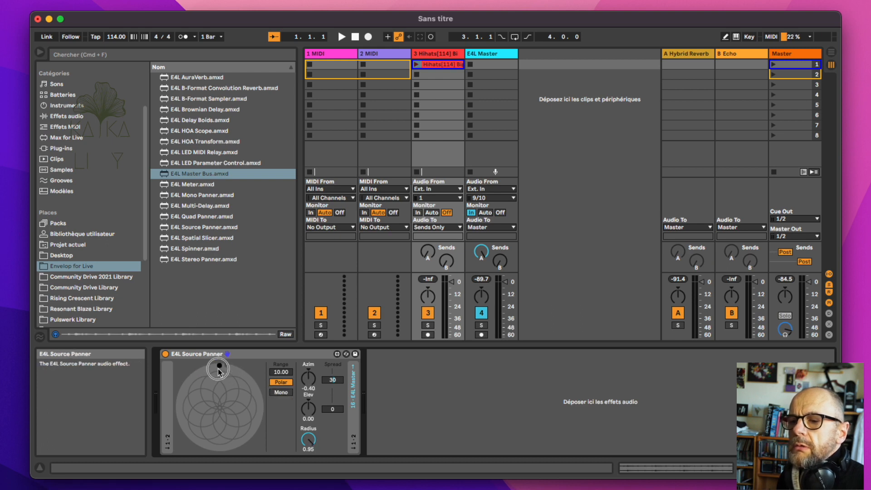
{"action": "left_click", "coordinate": [280, 391]}
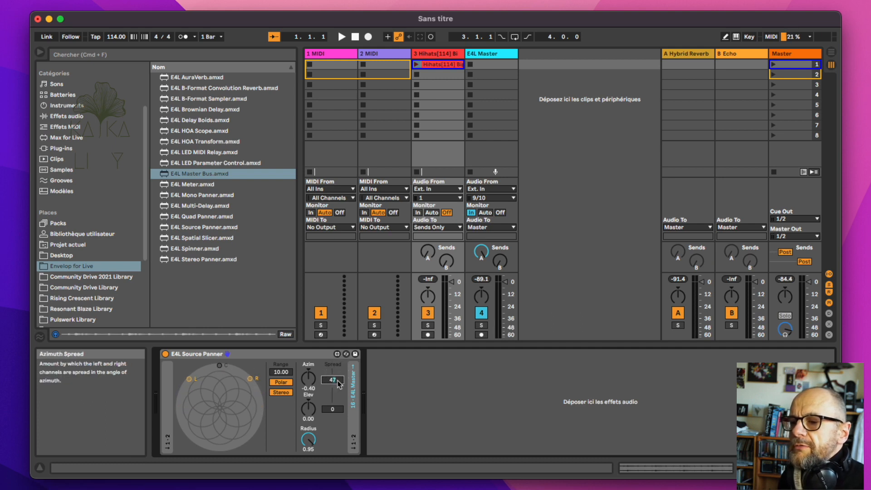
{"action": "mouse_move", "coordinate": [307, 383]}
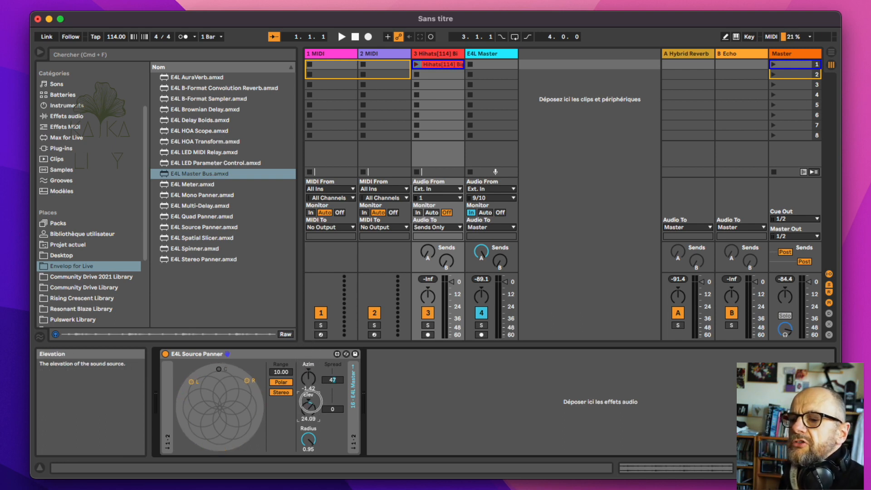
Raise the Source Panner elevation to 14.17 and pull the radius in to about 0.64.
{"action": "left_click_drag", "start_coordinate": [308, 400], "coordinate": [309, 388]}
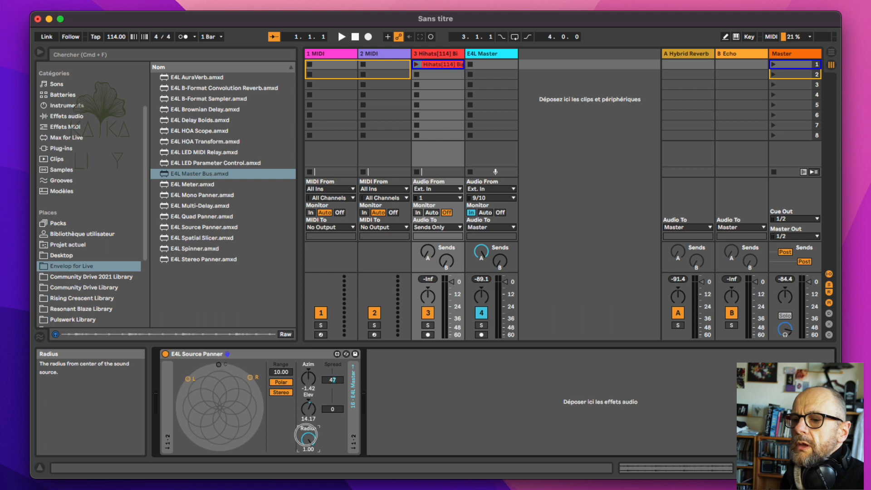
{"action": "left_click_drag", "start_coordinate": [306, 436], "coordinate": [303, 452]}
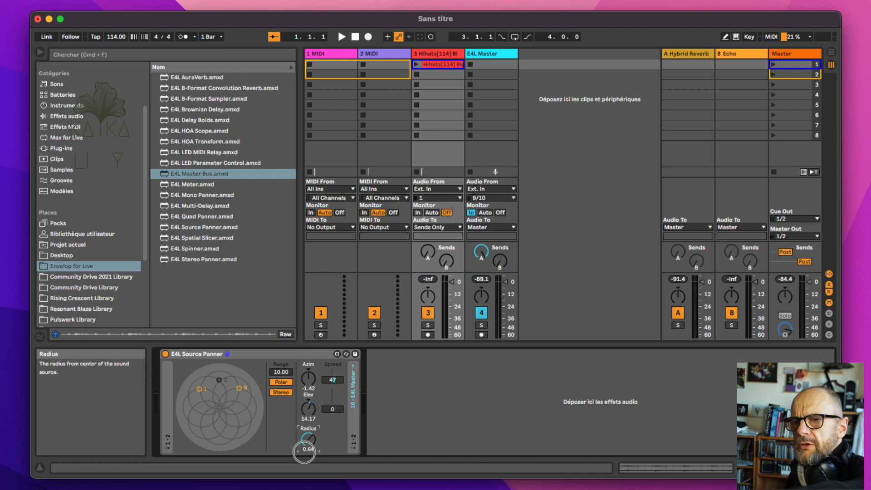
{"action": "left_click_drag", "start_coordinate": [303, 439], "coordinate": [304, 417]}
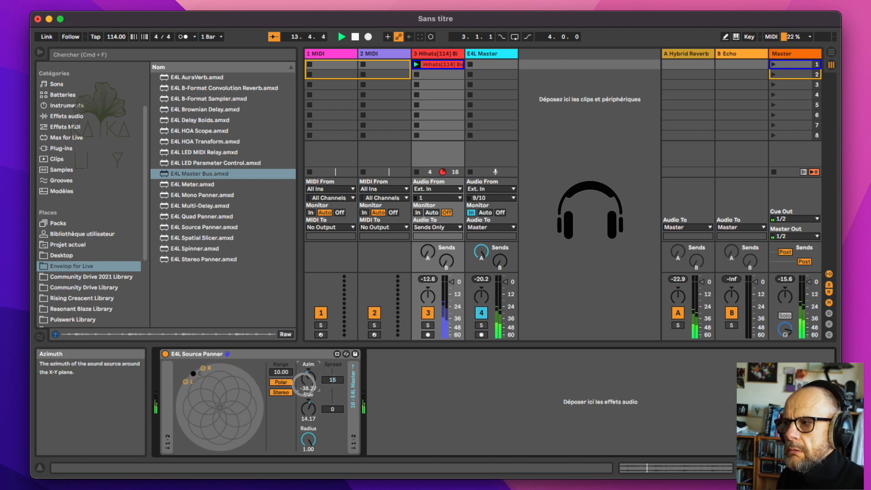
Swing the panner's azimuth, widen its distance range, and move the source toward centre.
{"action": "left_click_drag", "start_coordinate": [309, 386], "coordinate": [300, 397]}
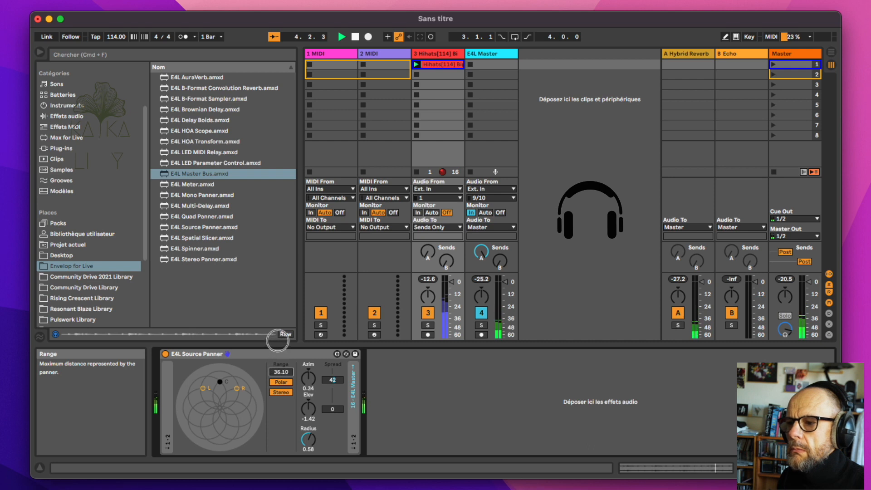
{"action": "left_click_drag", "start_coordinate": [238, 381], "coordinate": [221, 391]}
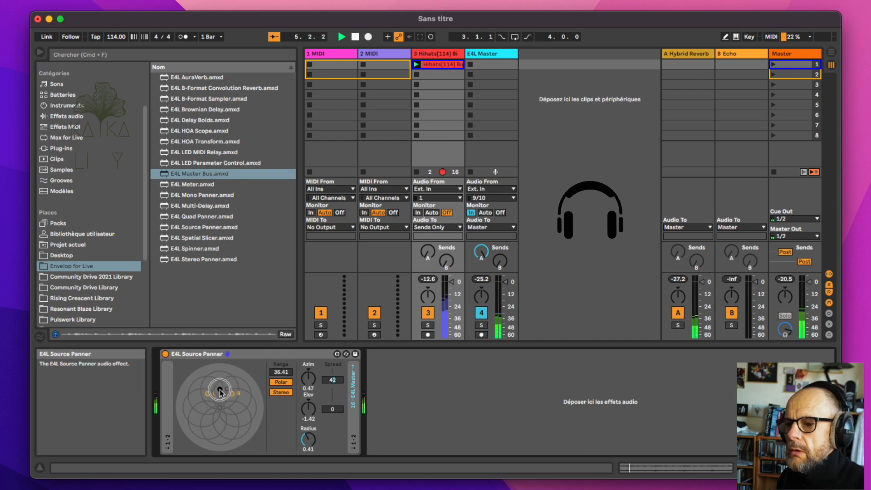
{"action": "left_click_drag", "start_coordinate": [218, 389], "coordinate": [221, 381]}
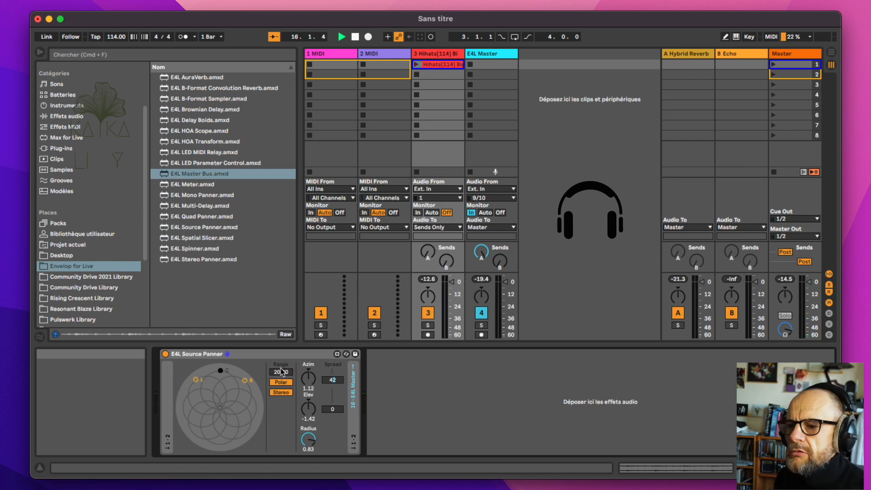
{"action": "mouse_move", "coordinate": [280, 372]}
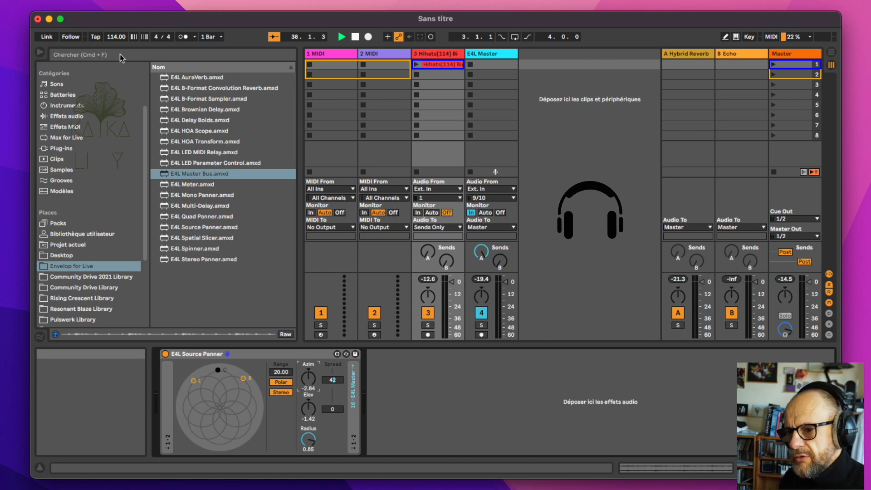
Search the browser for 'lfo' and choose the LFO's Up waveform.
{"action": "type", "text": "lfo"}
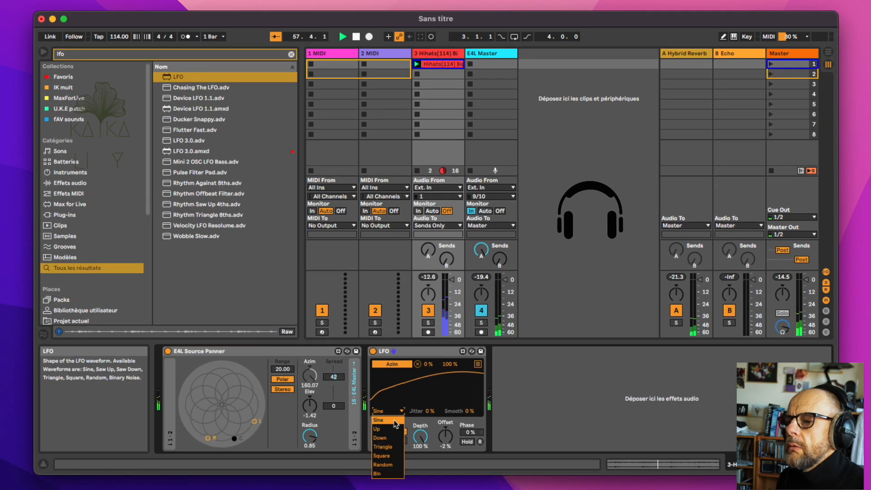
{"action": "left_click", "coordinate": [377, 428]}
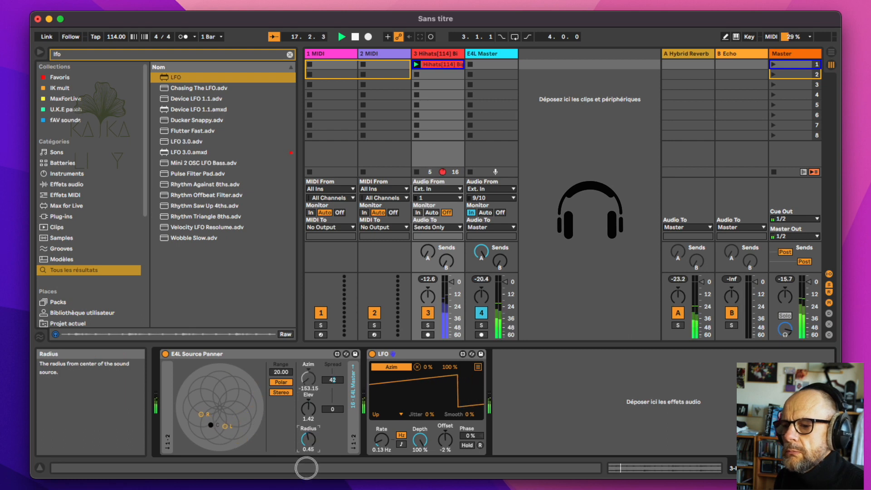
Show the E4L Master track's Master Bus device with its Binaural decoder.
{"action": "left_click", "coordinate": [489, 53]}
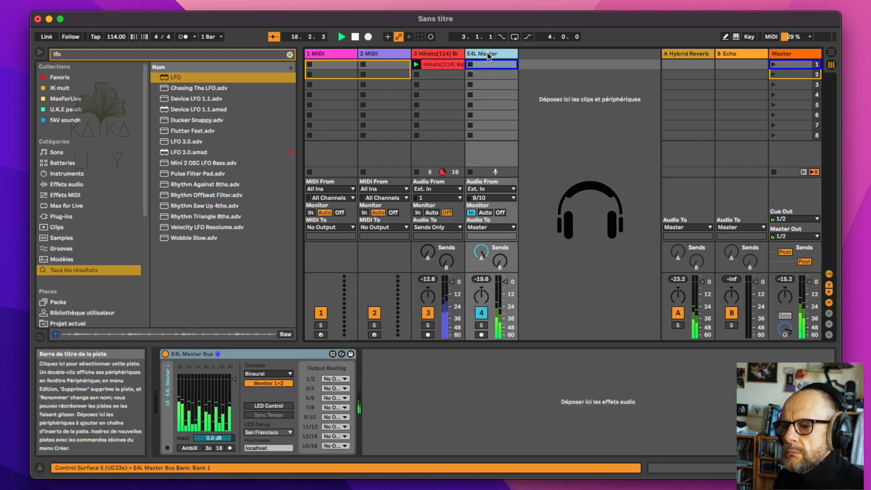